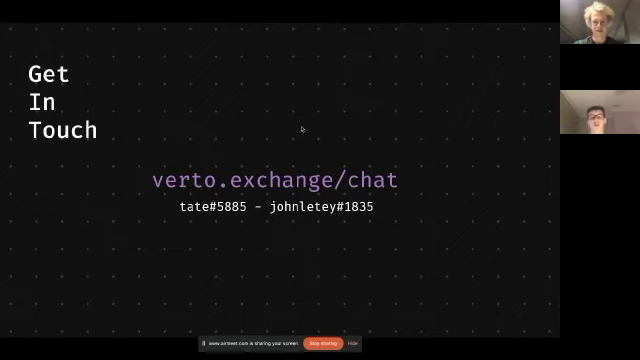
pyautogui.moveTo(218, 136)
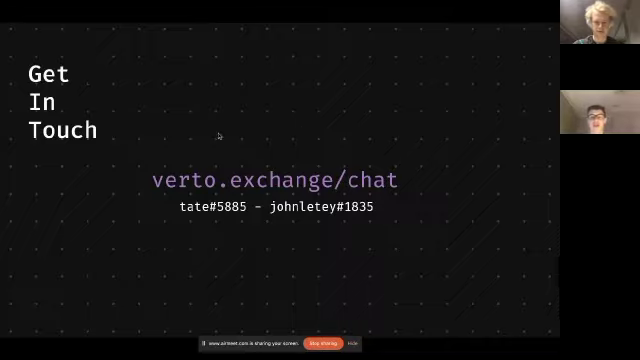